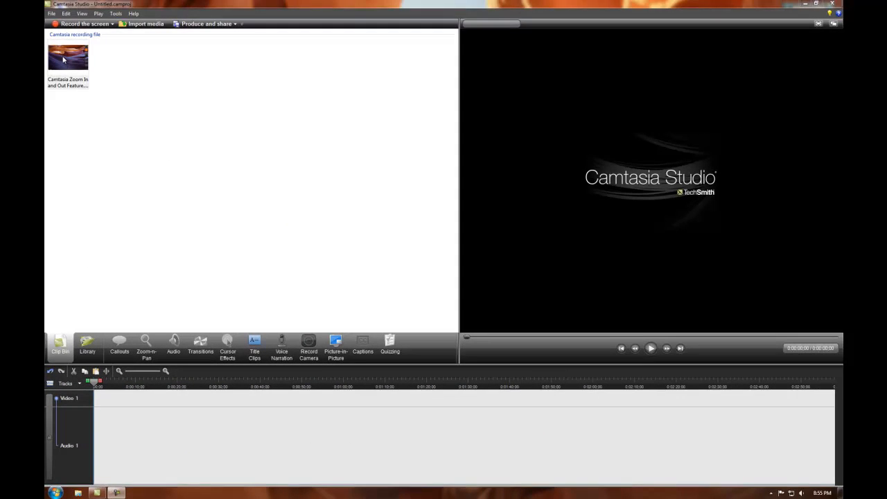
Place the recording from the Clip Bin onto the Video 1 track
{"action": "left_click_drag", "start_coordinate": [68, 57], "coordinate": [138, 398]}
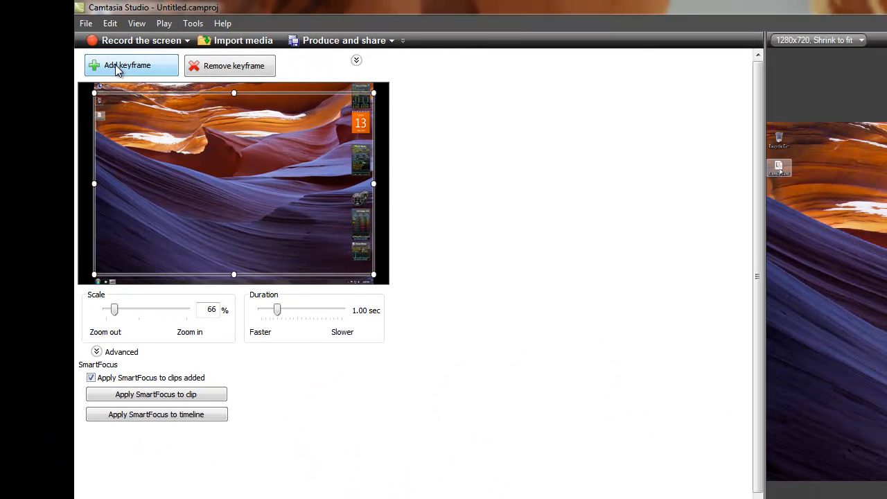
Add a zoom keyframe at 132% scale framed on the top-left desktop icons
{"action": "left_click_drag", "start_coordinate": [113, 311], "coordinate": [105, 310]}
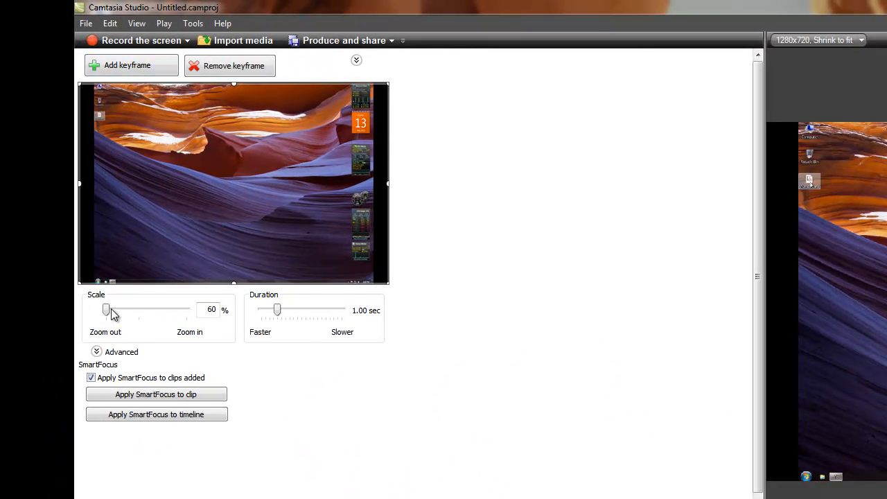
{"action": "left_click_drag", "start_coordinate": [106, 311], "coordinate": [125, 311]}
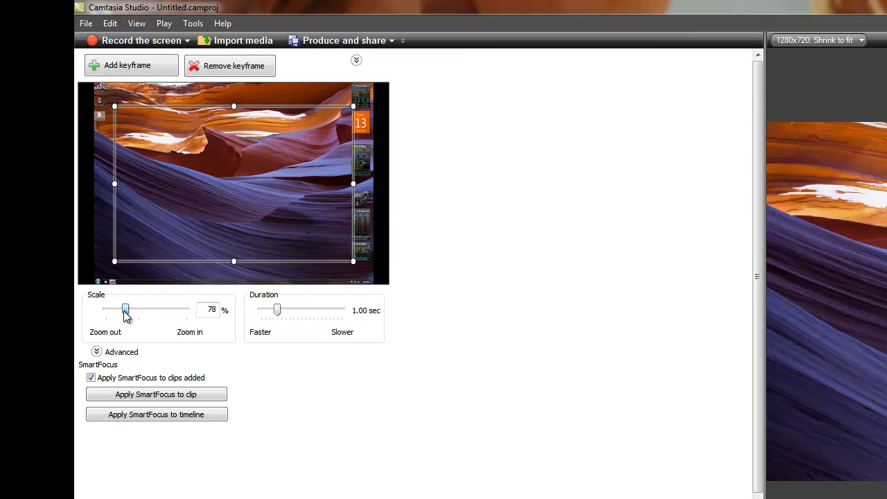
{"action": "left_click_drag", "start_coordinate": [125, 311], "coordinate": [138, 310]}
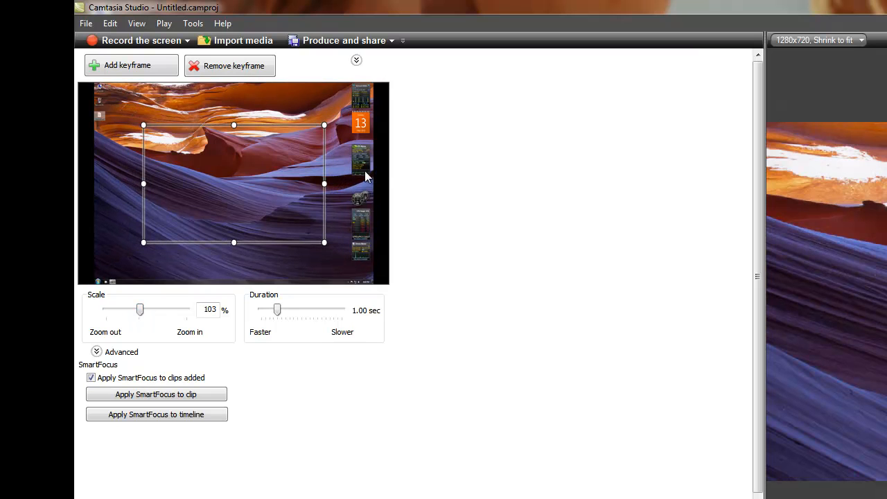
{"action": "left_click_drag", "start_coordinate": [324, 183], "coordinate": [284, 189]}
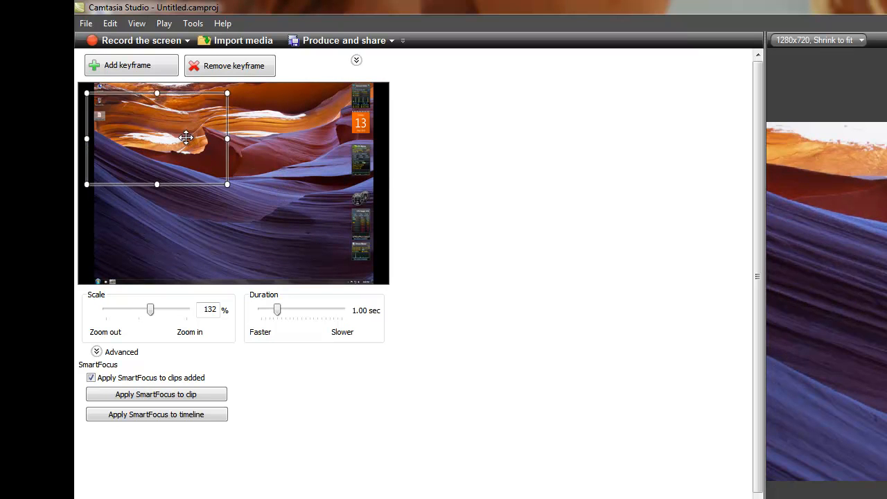
{"action": "left_click_drag", "start_coordinate": [186, 137], "coordinate": [177, 127]}
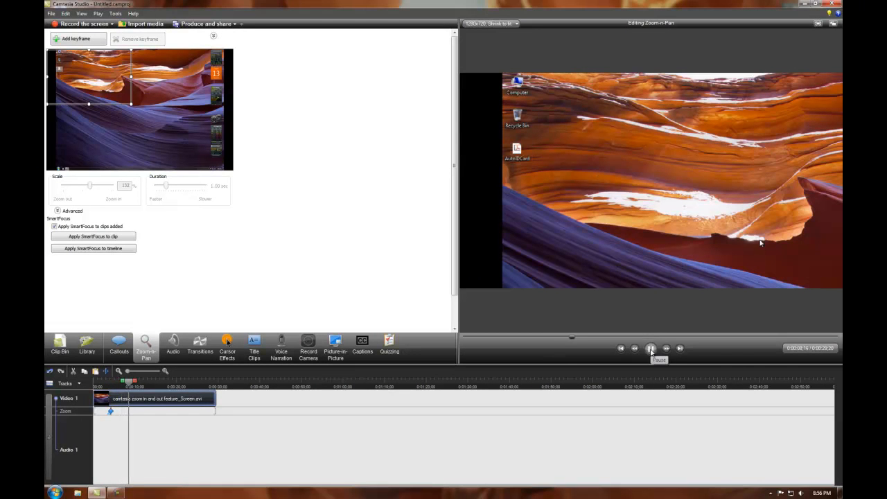
At a later moment, add a keyframe zooming fully back out to the whole desktop
{"action": "left_click", "coordinate": [650, 348]}
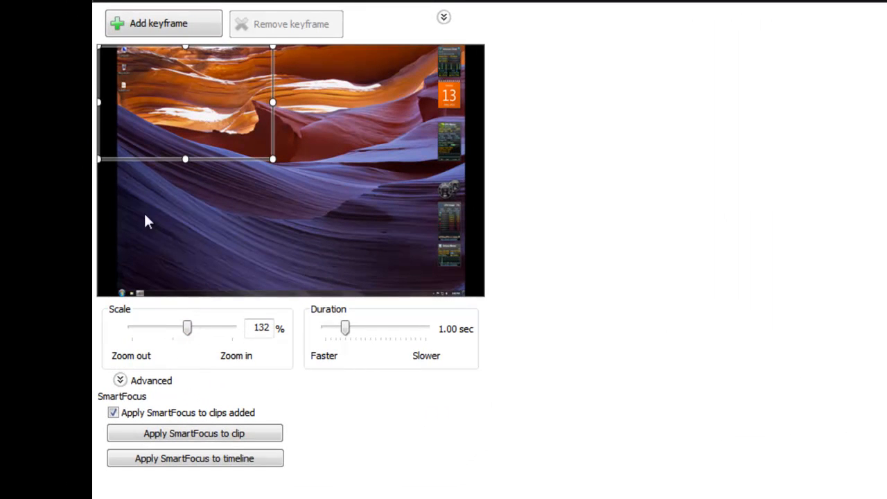
{"action": "left_click_drag", "start_coordinate": [187, 328], "coordinate": [166, 328]}
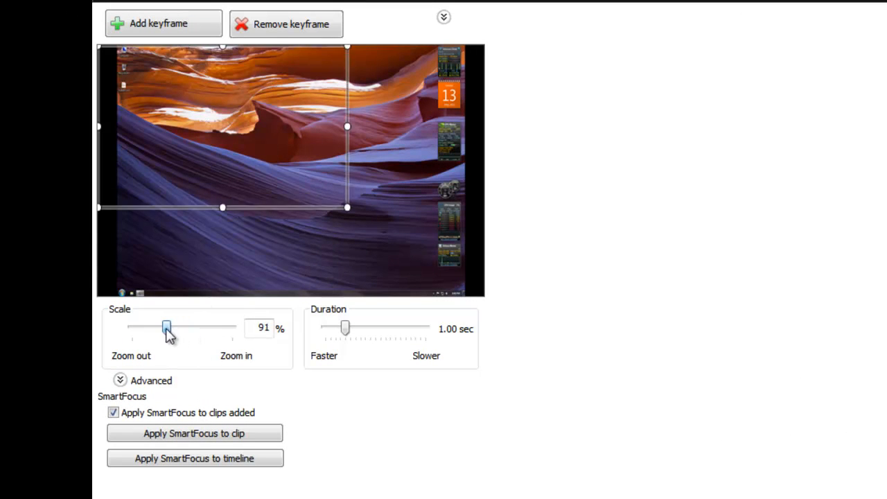
{"action": "left_click_drag", "start_coordinate": [166, 327], "coordinate": [131, 327]}
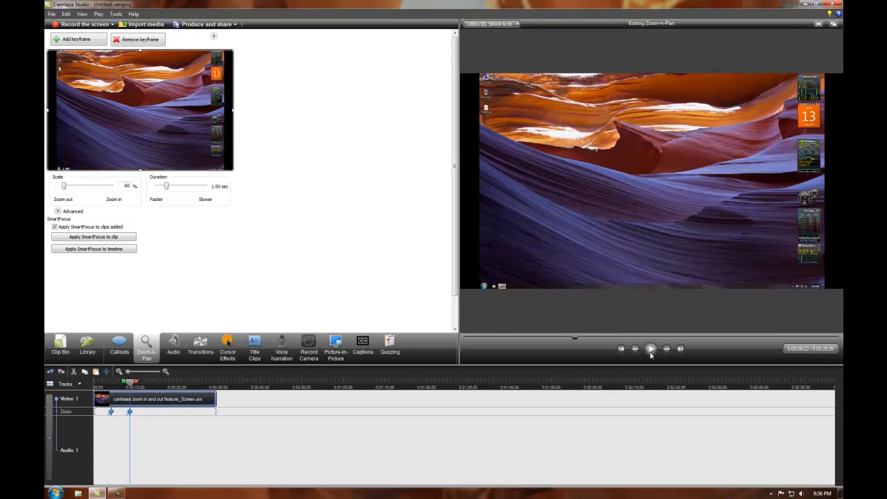
{"action": "left_click", "coordinate": [651, 349]}
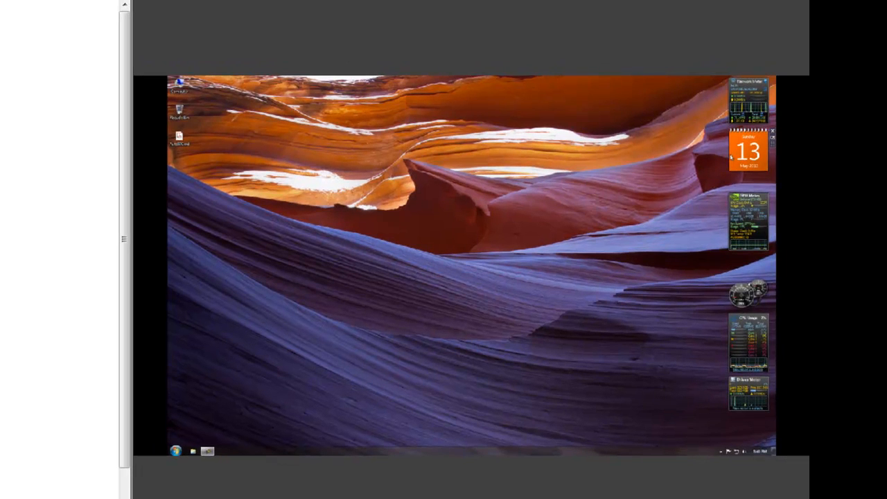
{"action": "mouse_move", "coordinate": [505, 416]}
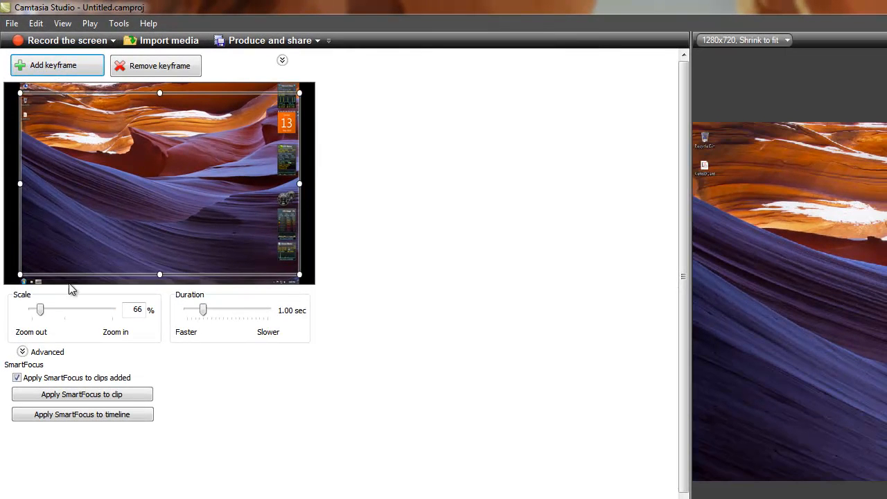
Add a keyframe zooming in to about 103% on the upper-right desktop gadgets
{"action": "left_click_drag", "start_coordinate": [41, 311], "coordinate": [61, 311]}
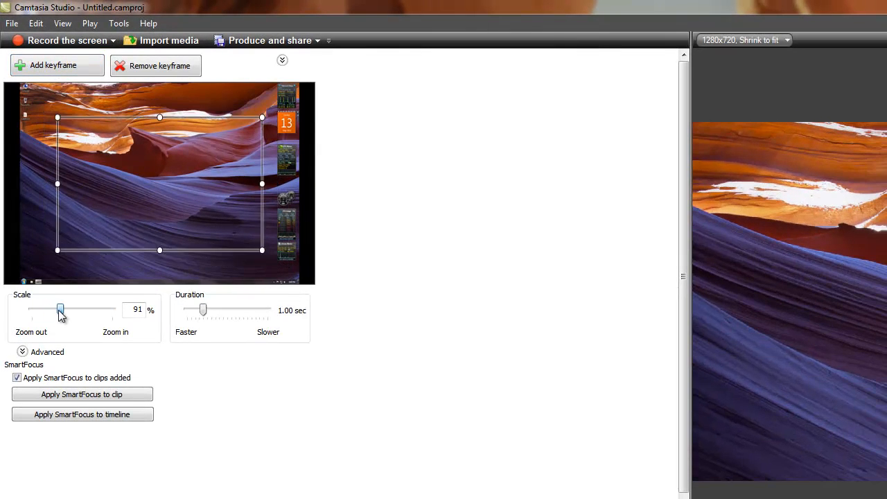
{"action": "left_click_drag", "start_coordinate": [60, 311], "coordinate": [66, 311]}
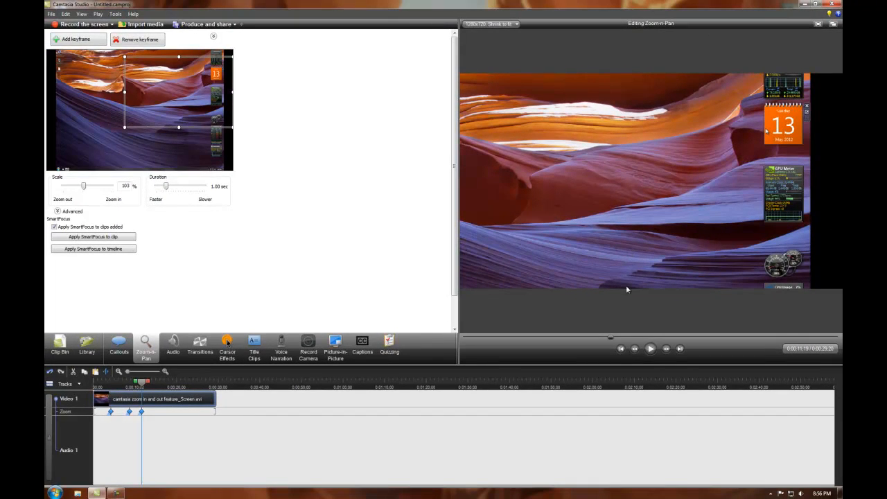
At a later moment, add a fourth keyframe zooming back out to the full desktop
{"action": "left_click", "coordinate": [649, 350]}
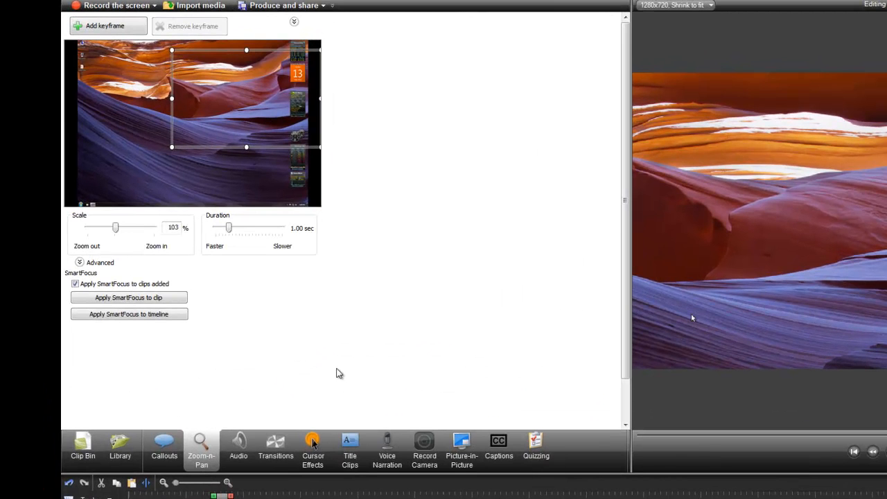
{"action": "left_click_drag", "start_coordinate": [116, 227], "coordinate": [88, 228]}
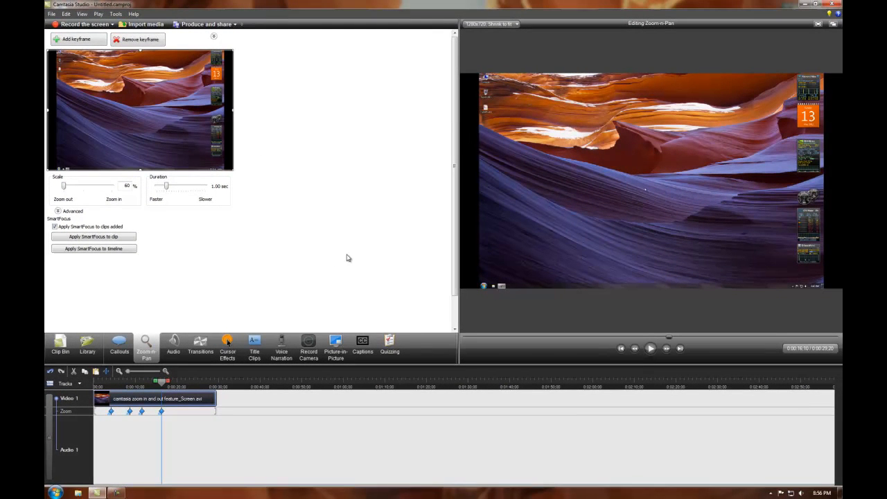
{"action": "mouse_move", "coordinate": [368, 263]}
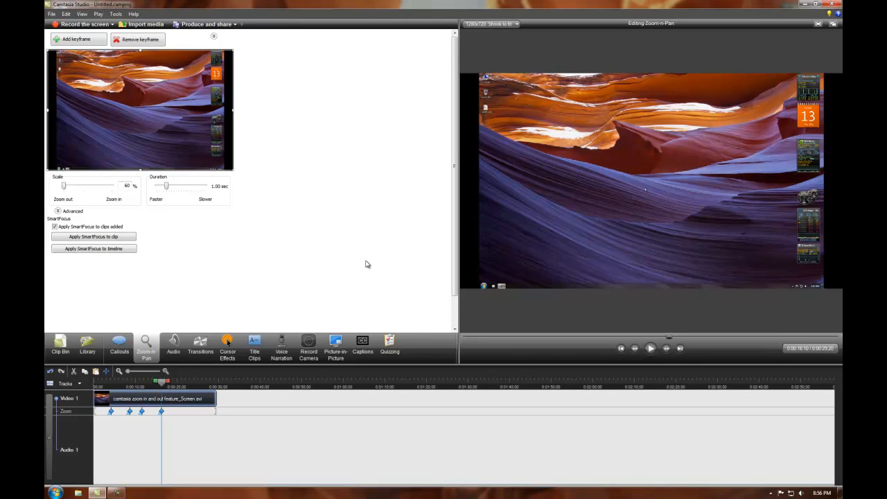